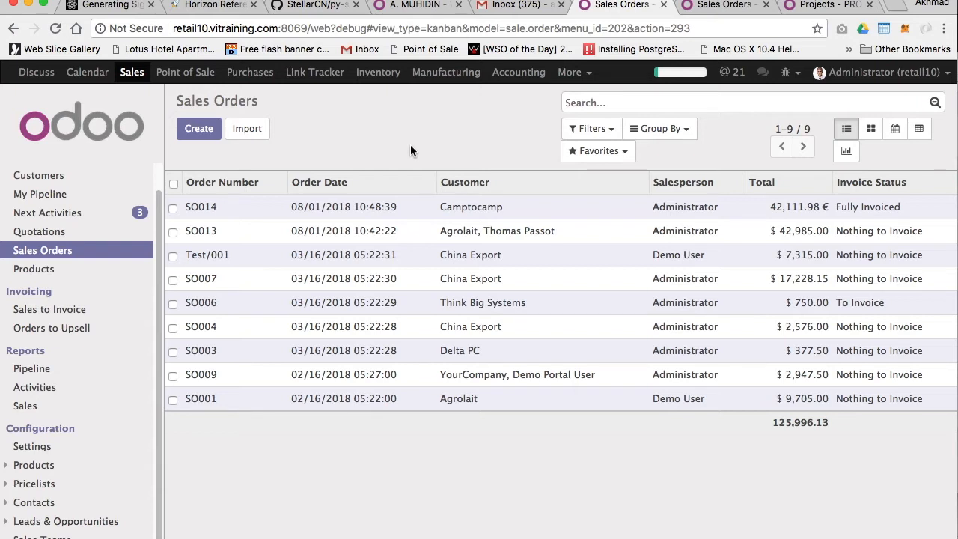
mouse_move(413, 145)
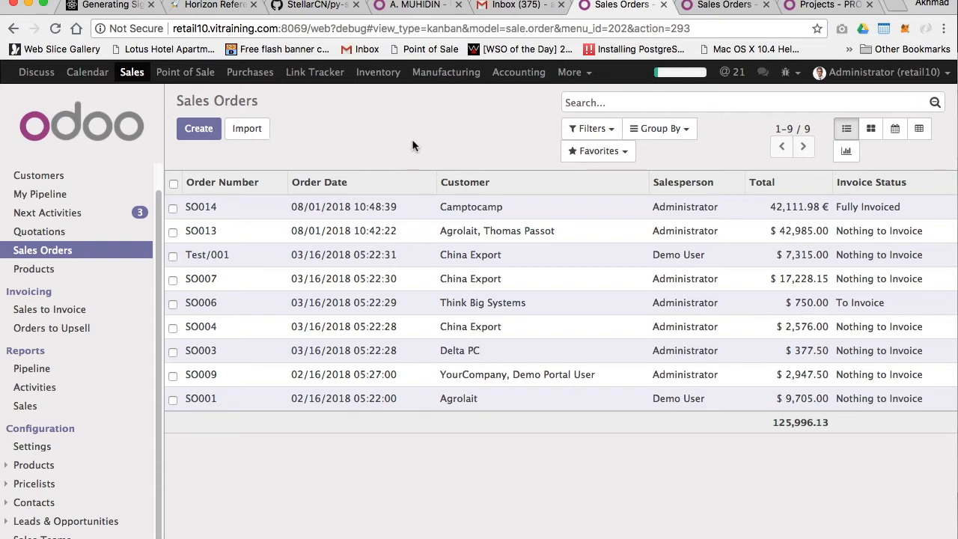
mouse_move(483, 406)
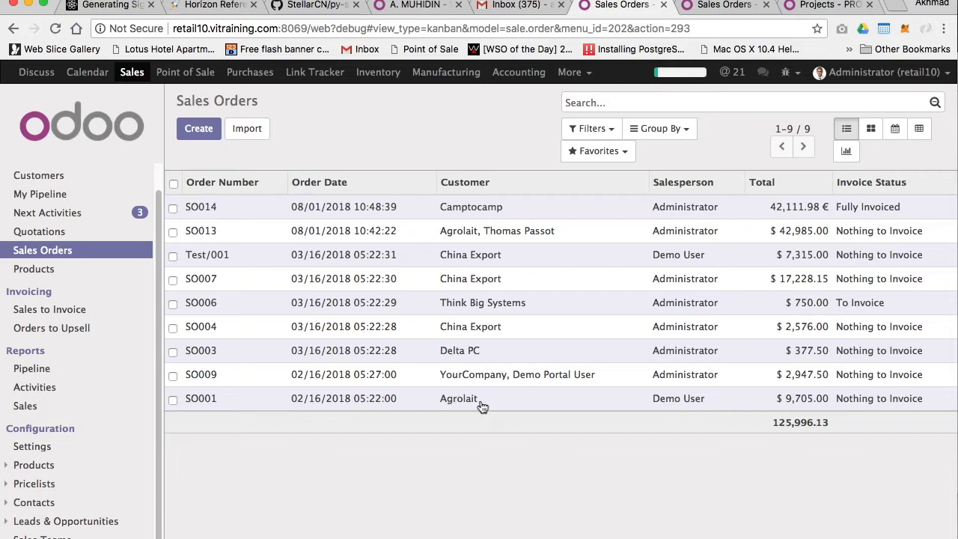
mouse_move(641, 259)
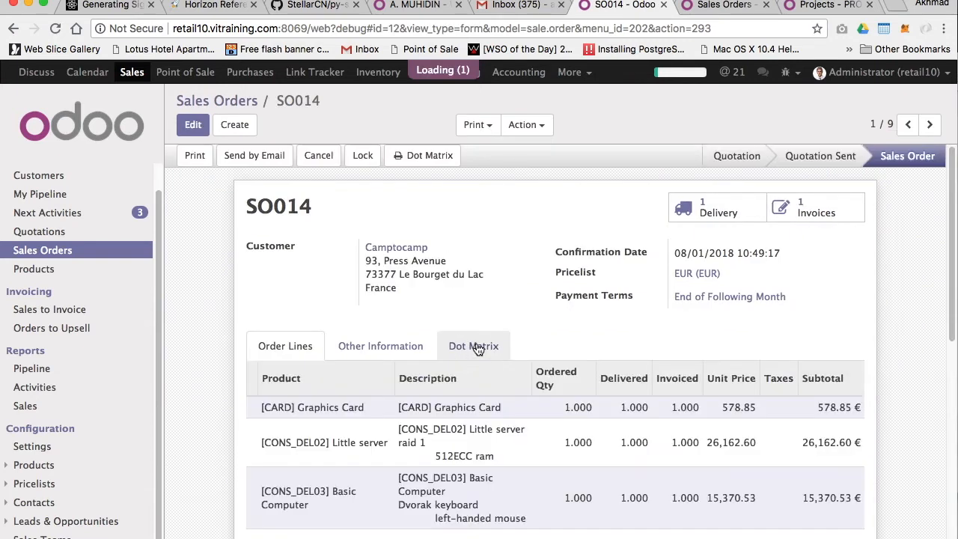
Review the dot matrix printer text on sales order SO014's Dot Matrix tab.
click(473, 345)
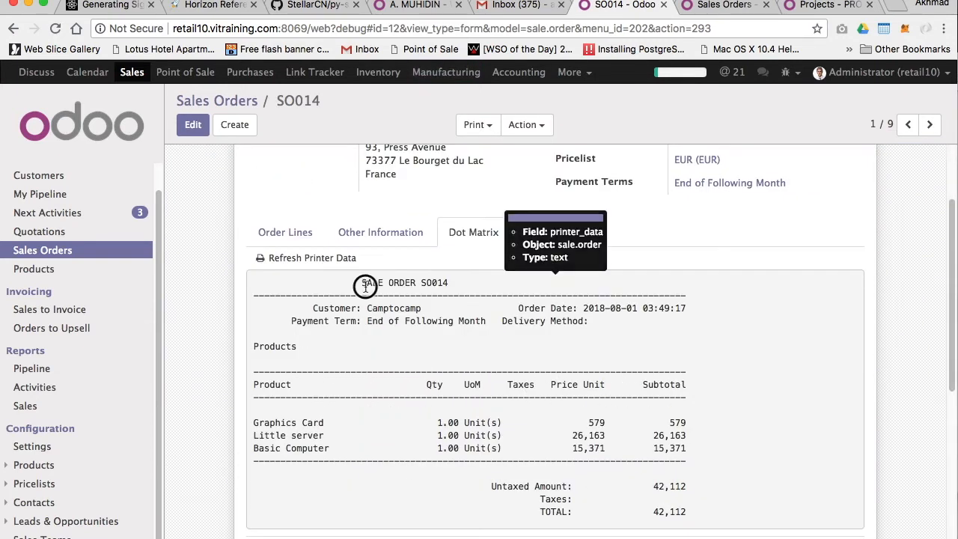
mouse_move(672, 397)
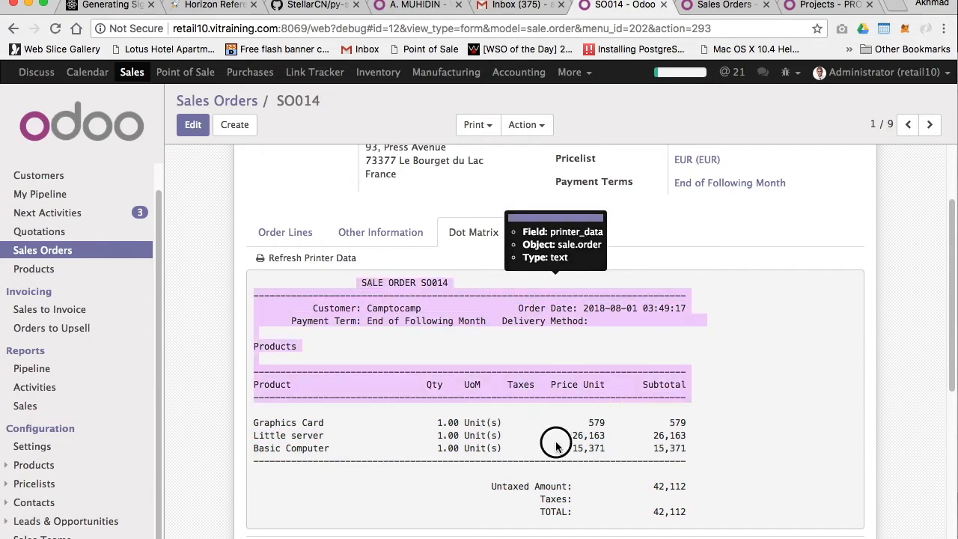
mouse_move(535, 367)
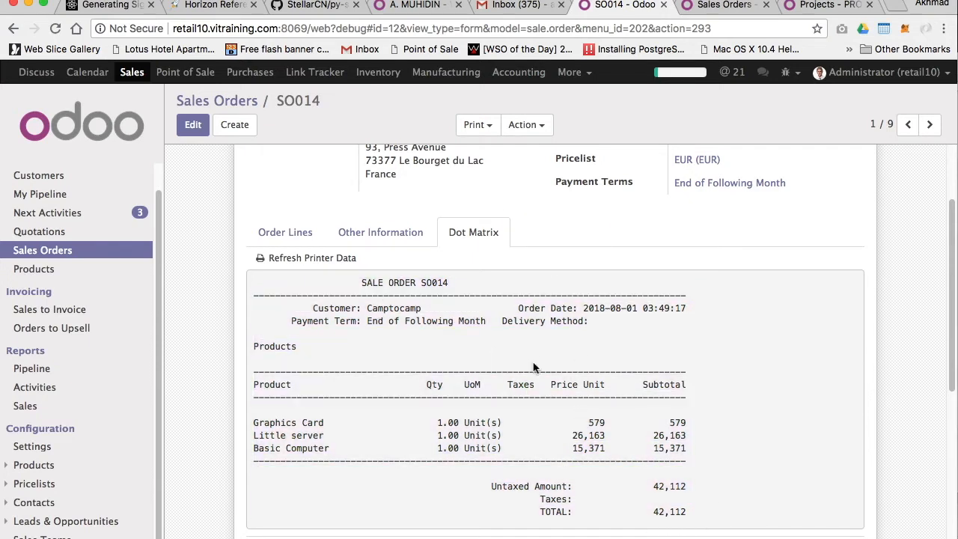
scroll(up, 3)
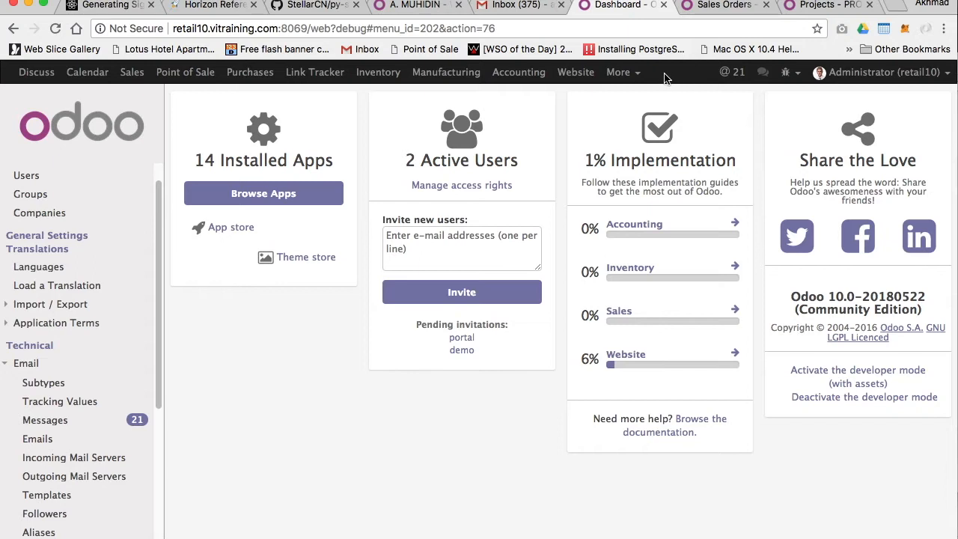
mouse_move(35, 388)
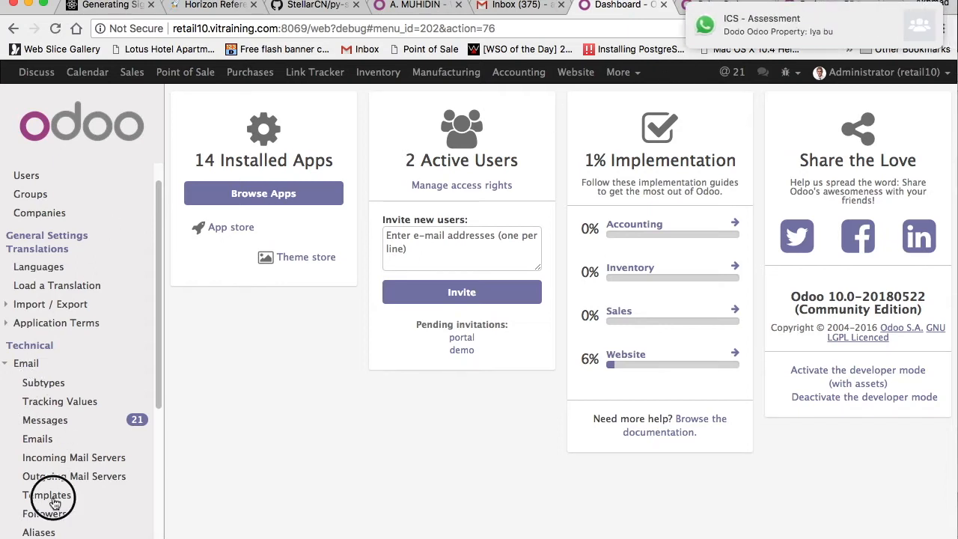
Filter the email templates by 'dot' and open the Dot Matrix SO template.
click(46, 495)
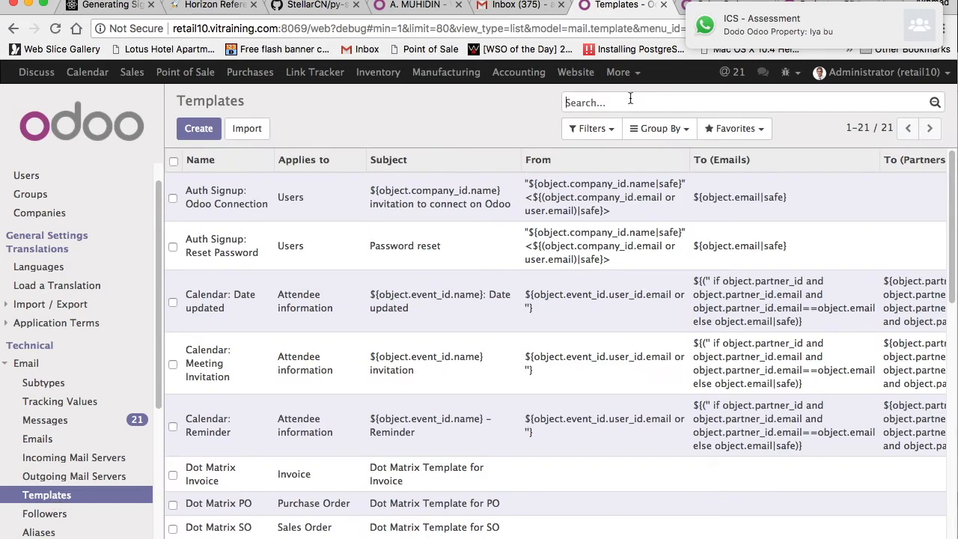
text(dot)
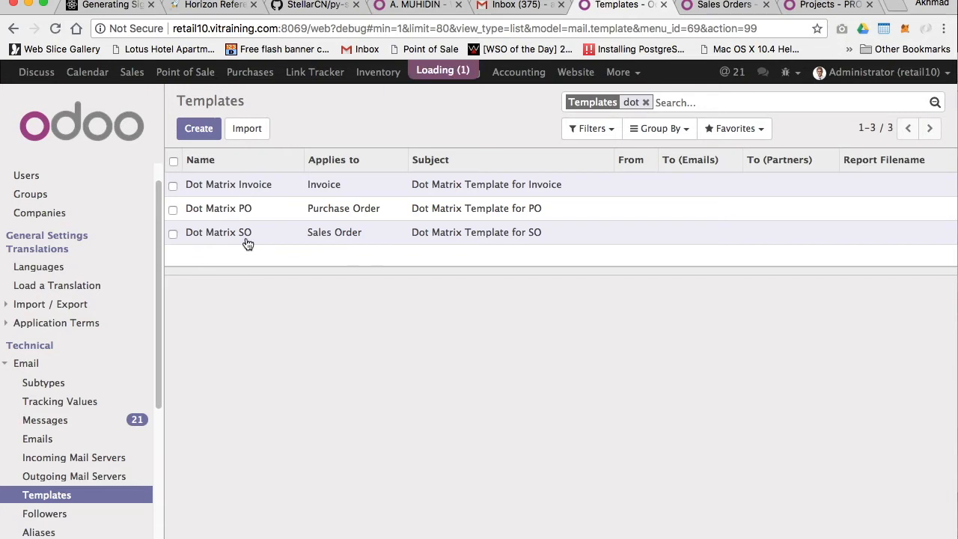
click(218, 232)
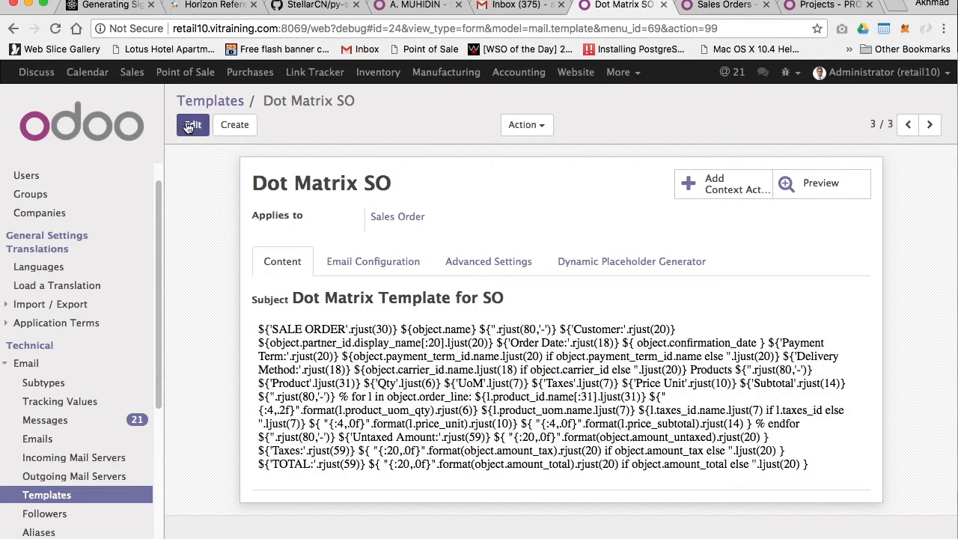
Edit the Dot Matrix SO template and switch its body editor to code view.
click(192, 124)
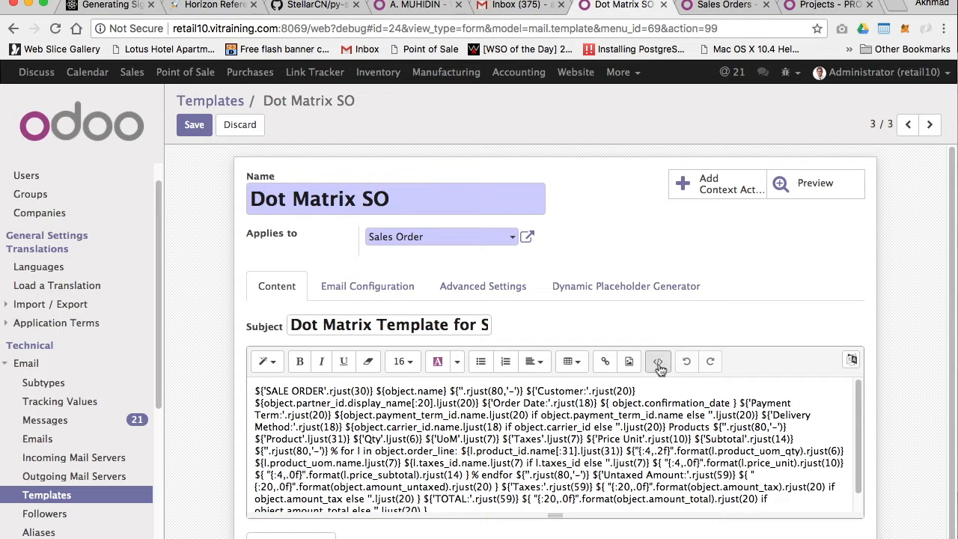
click(658, 362)
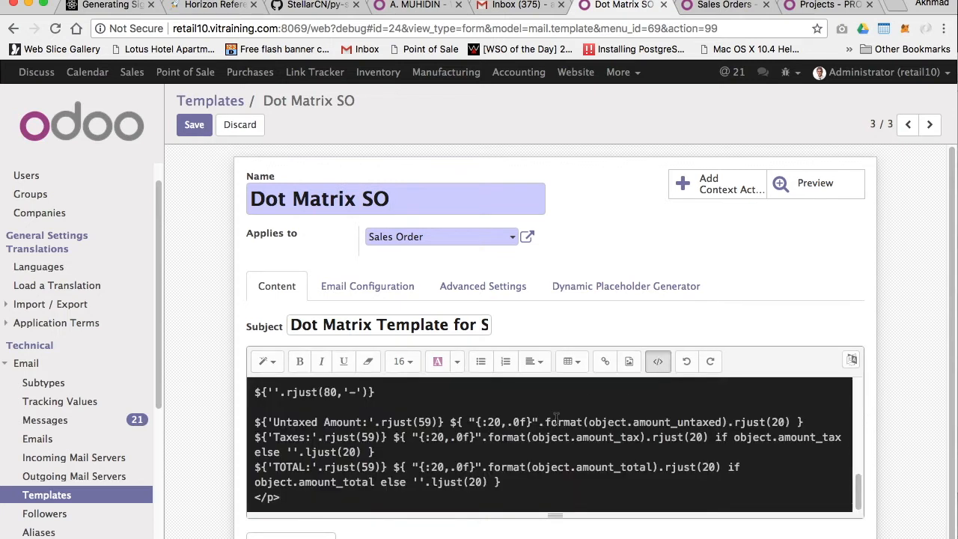
scroll(down, 3)
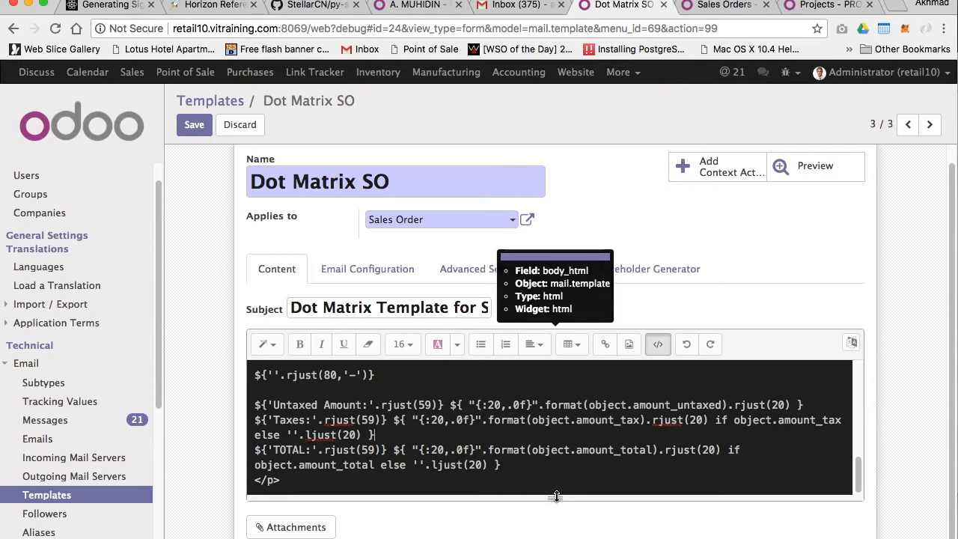
mouse_move(522, 434)
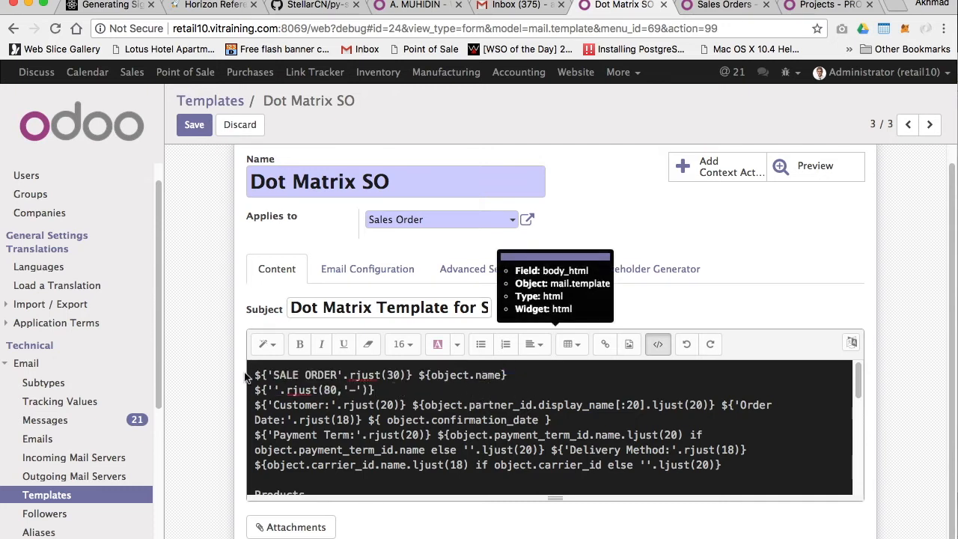
triple_click(379, 374)
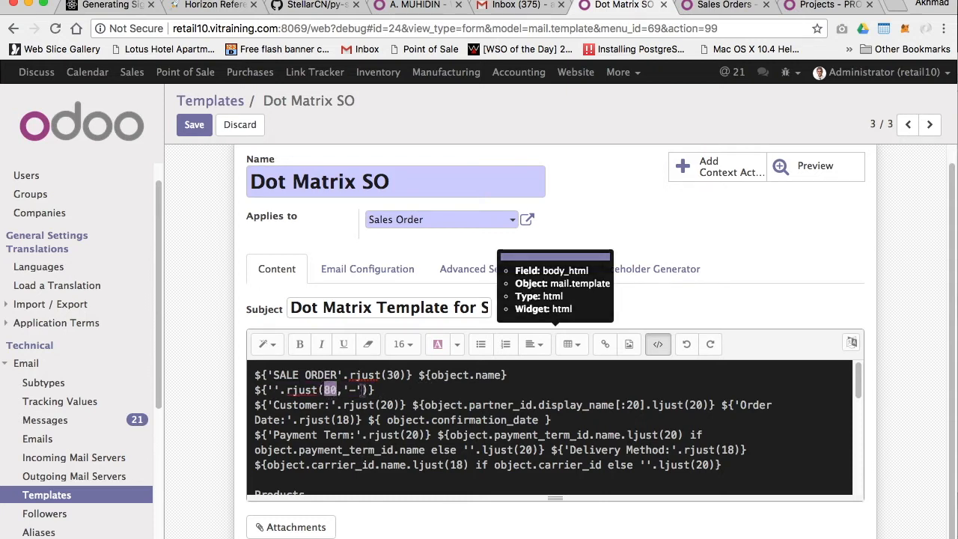
triple_click(310, 389)
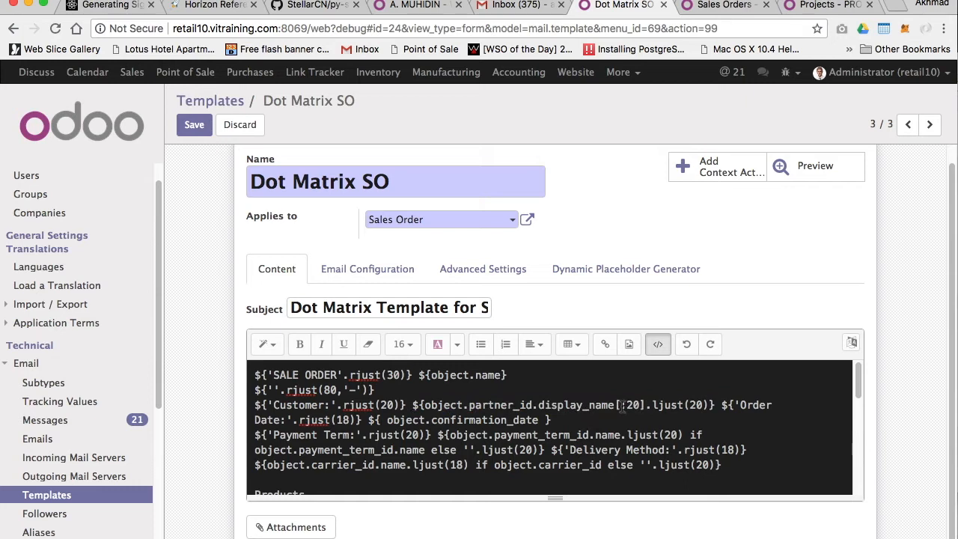
double_click(631, 405)
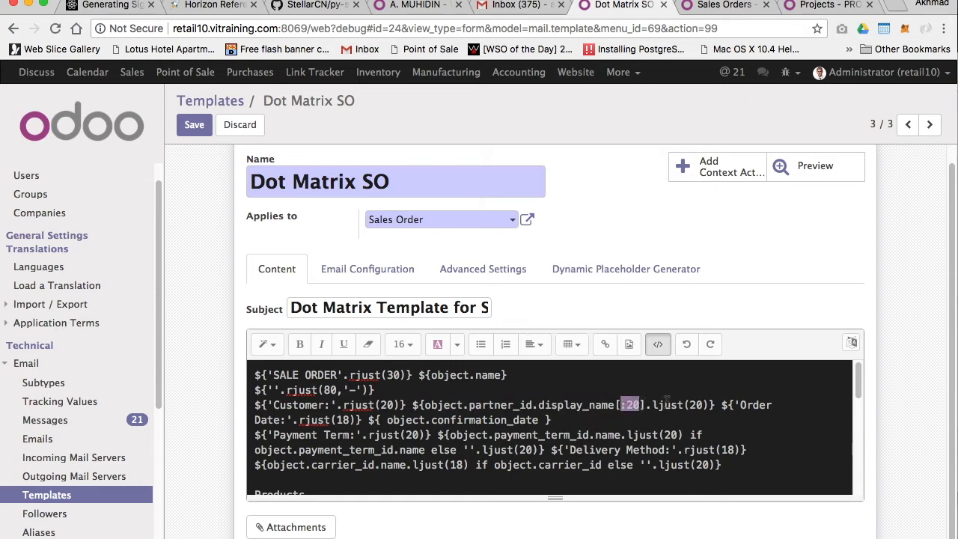
mouse_move(702, 390)
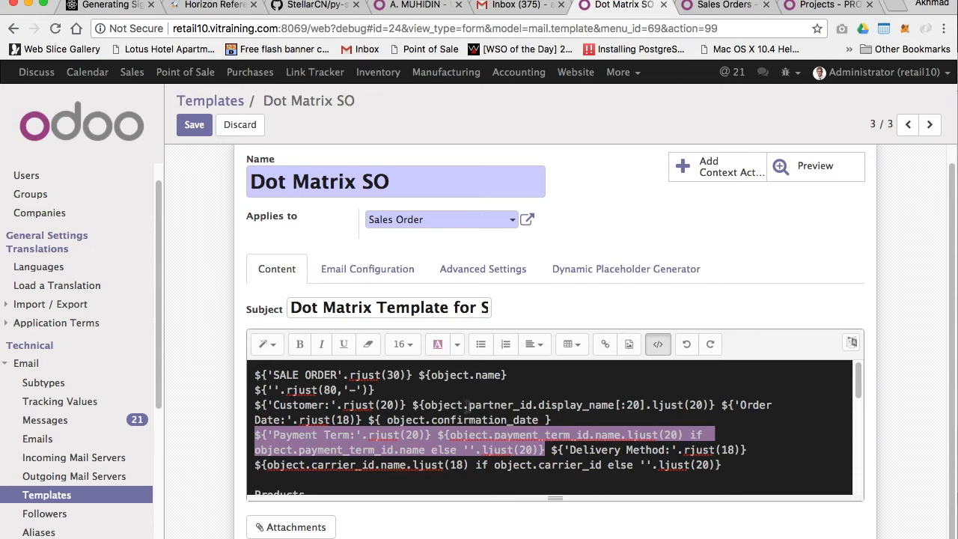
mouse_move(366, 434)
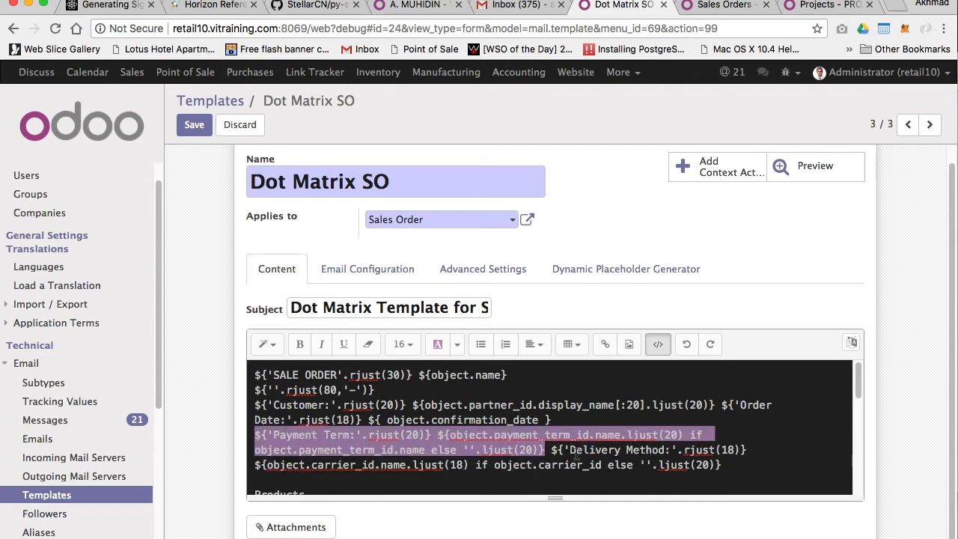
mouse_move(576, 449)
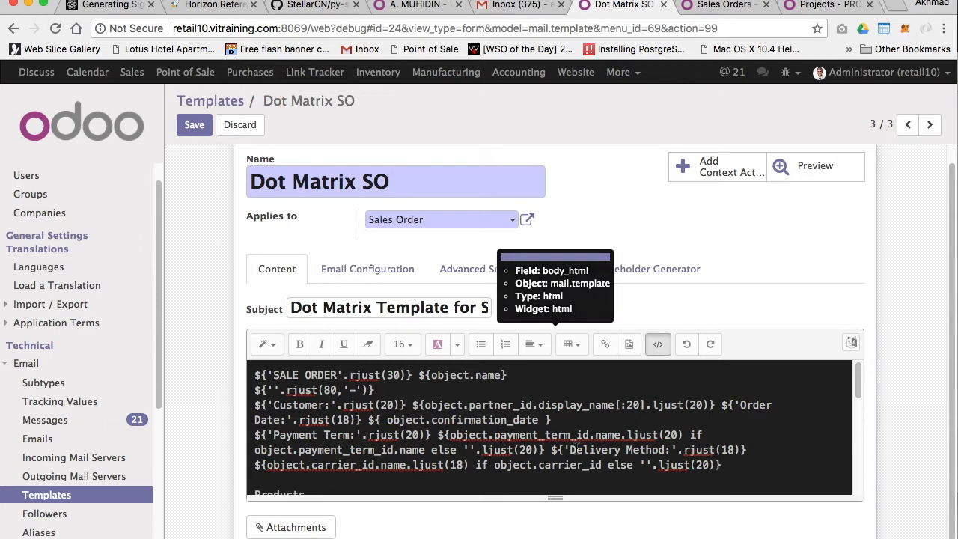
mouse_move(902, 388)
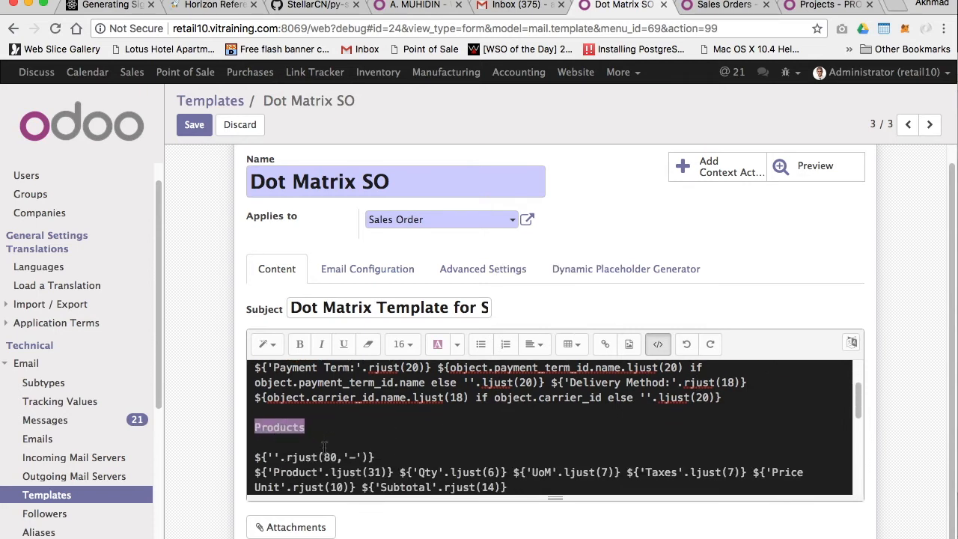
scroll(down, 3)
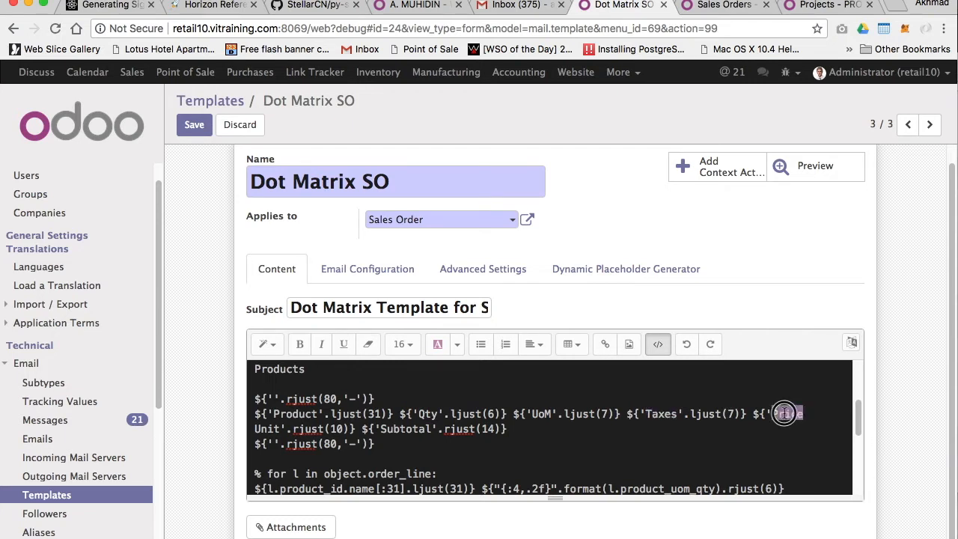
double_click(406, 428)
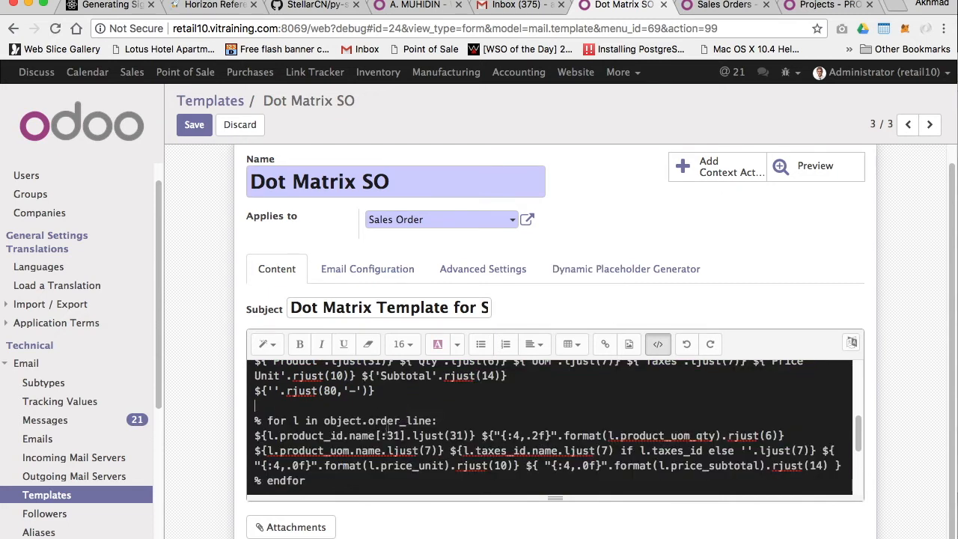
double_click(400, 420)
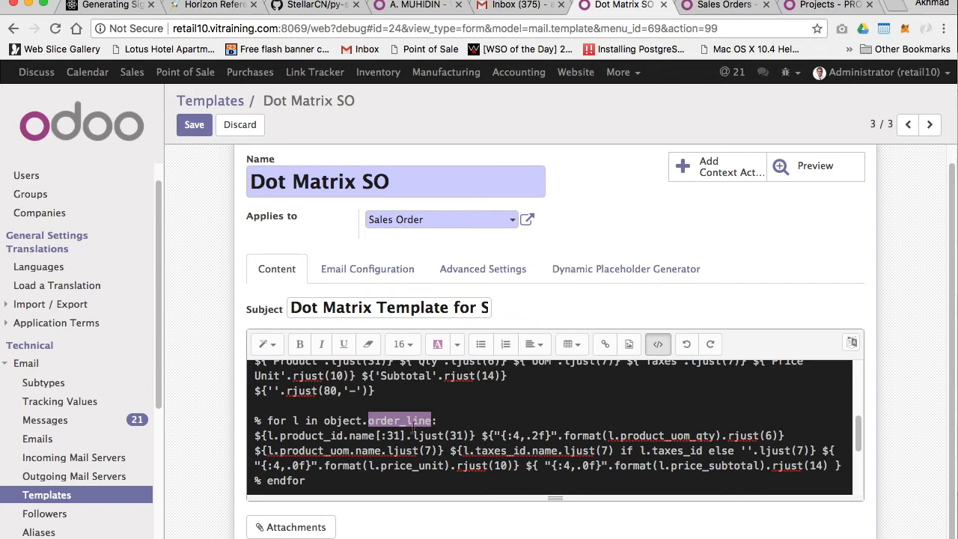
mouse_move(388, 420)
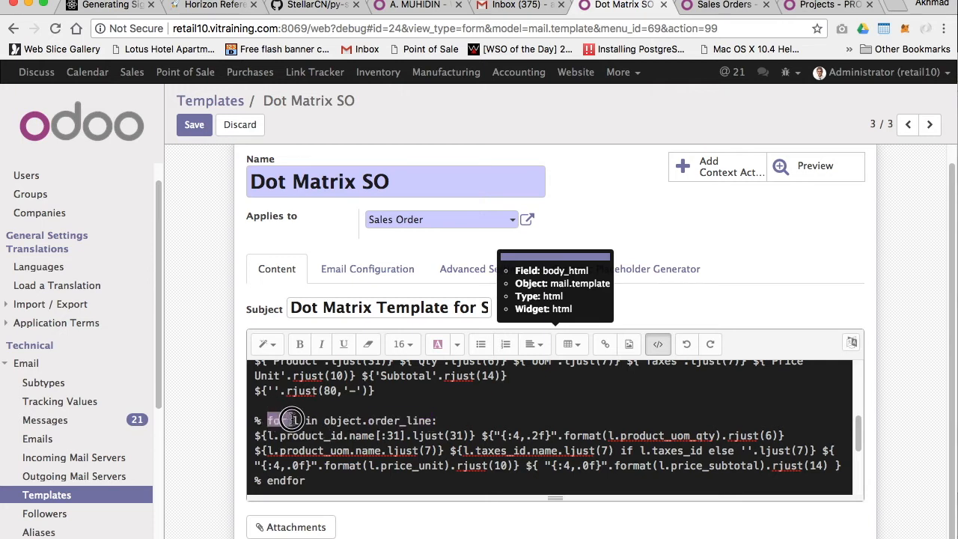
drag(292, 420, 433, 420)
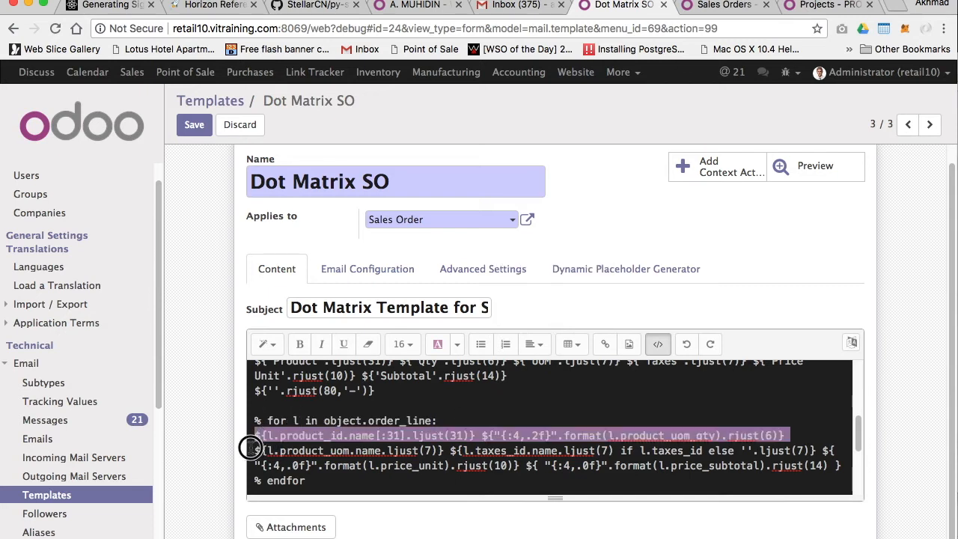
drag(254, 436, 839, 466)
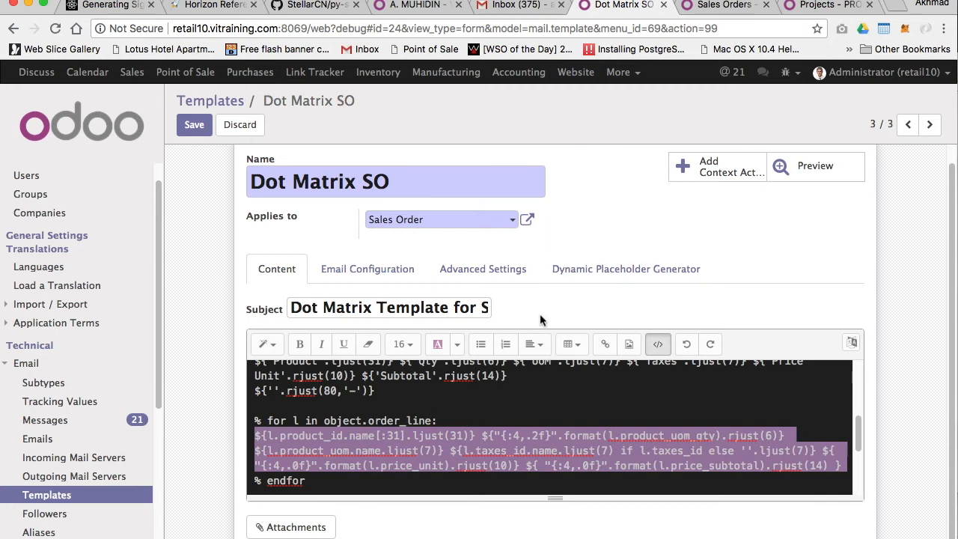
double_click(309, 435)
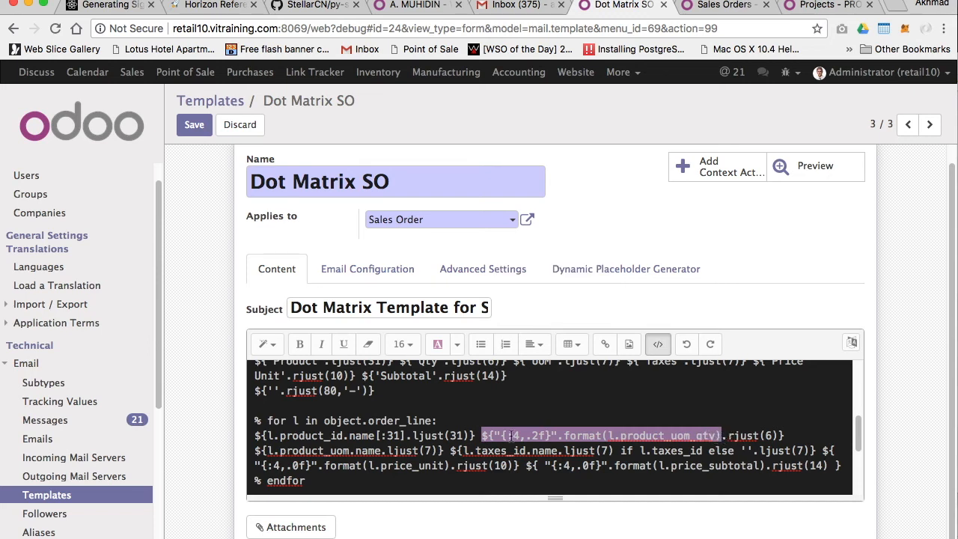
click(552, 435)
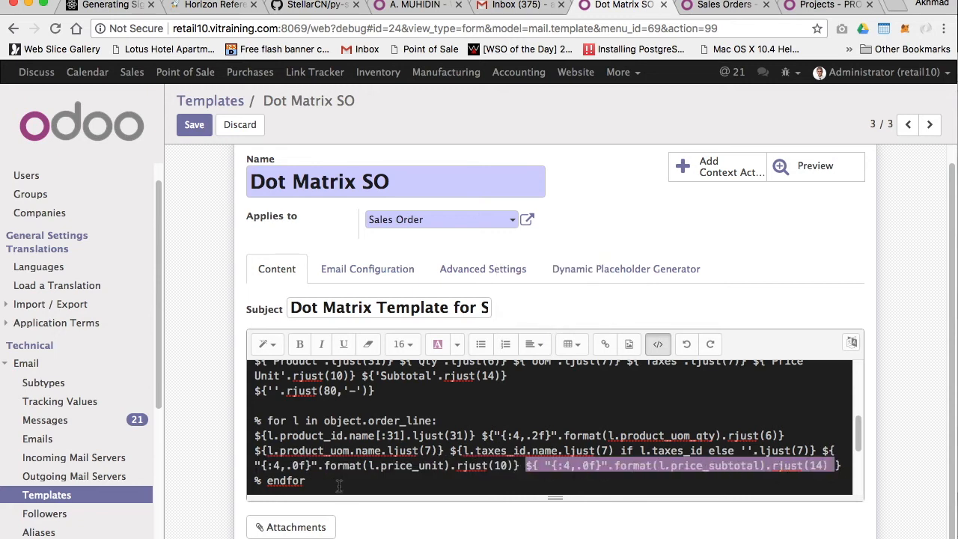
double_click(390, 420)
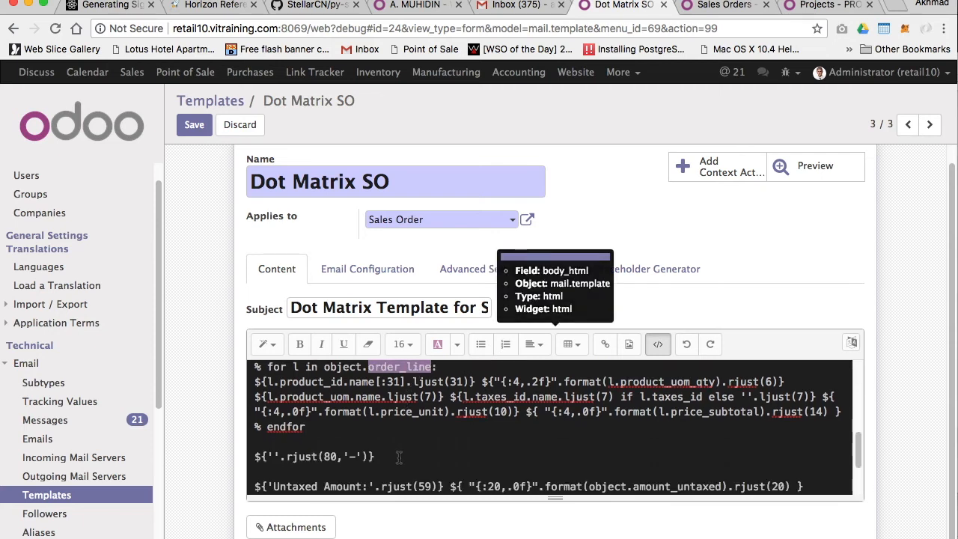
triple_click(315, 456)
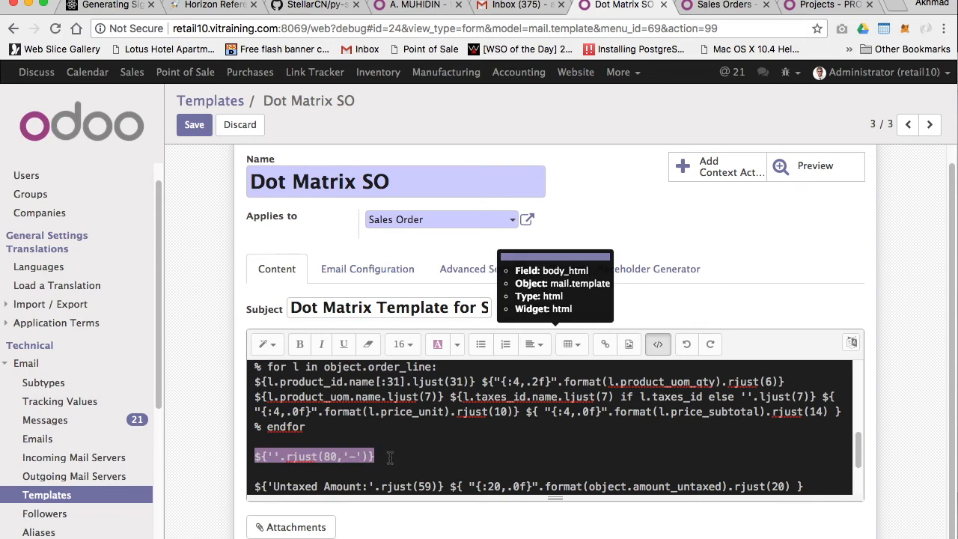
scroll(down, 3)
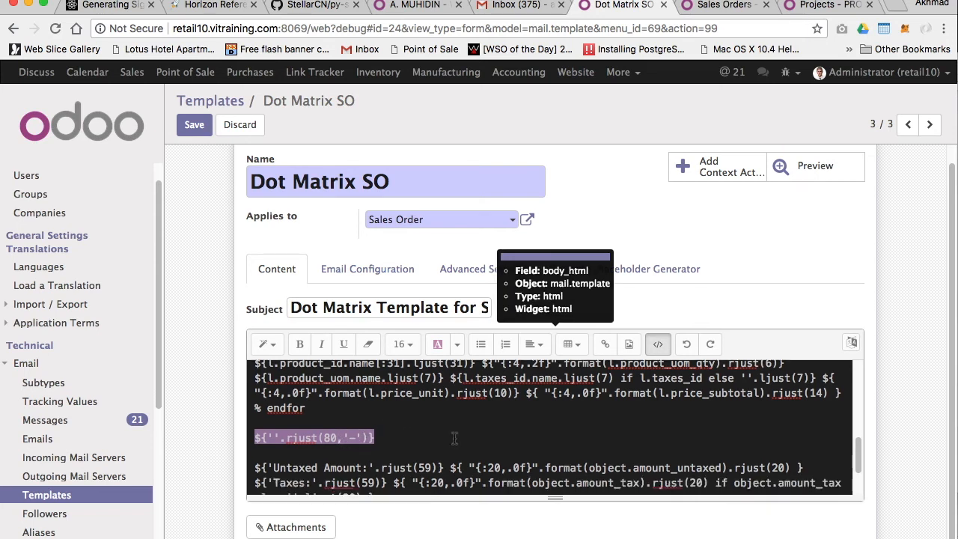
scroll(down, 3)
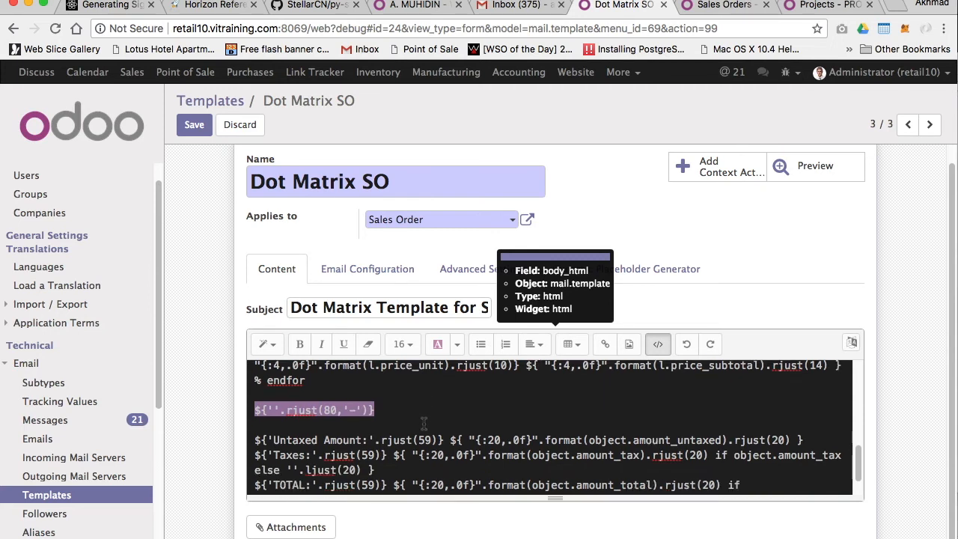
scroll(down, 3)
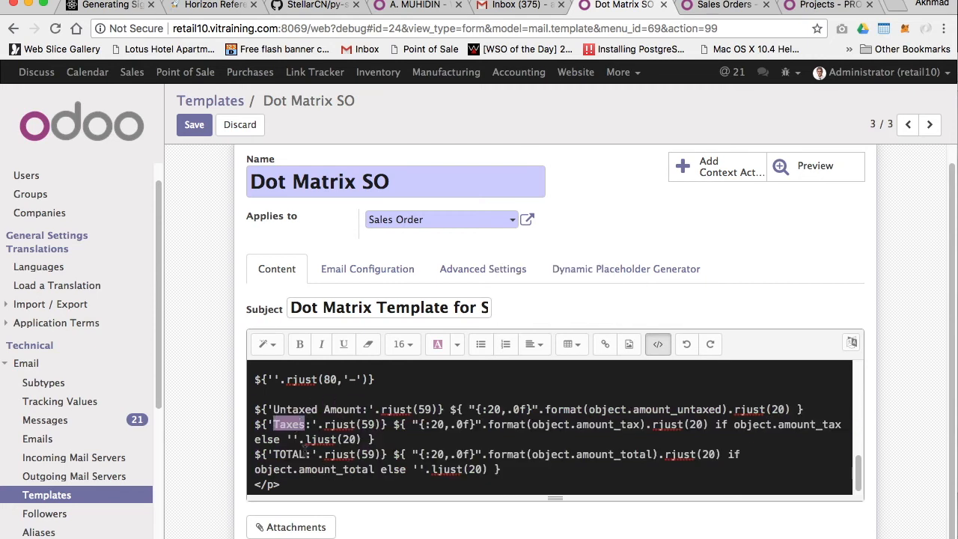
click(313, 484)
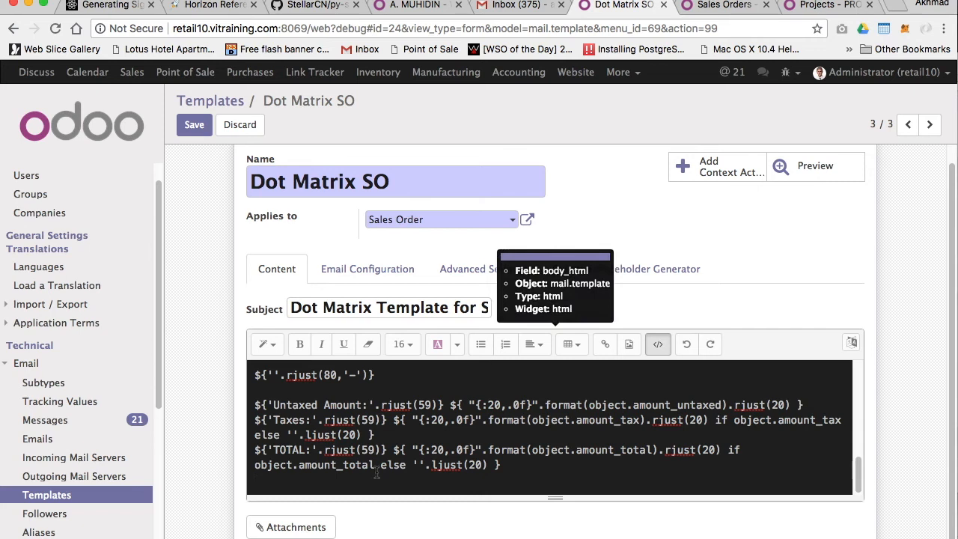
mouse_move(382, 477)
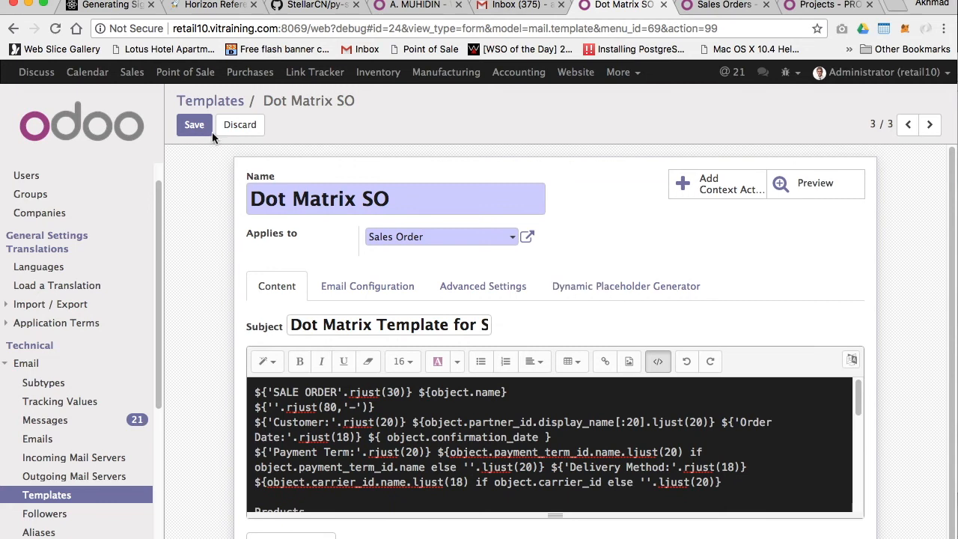
Save Dot Matrix SO, then page through the Dot Matrix Invoice and PO templates.
click(194, 124)
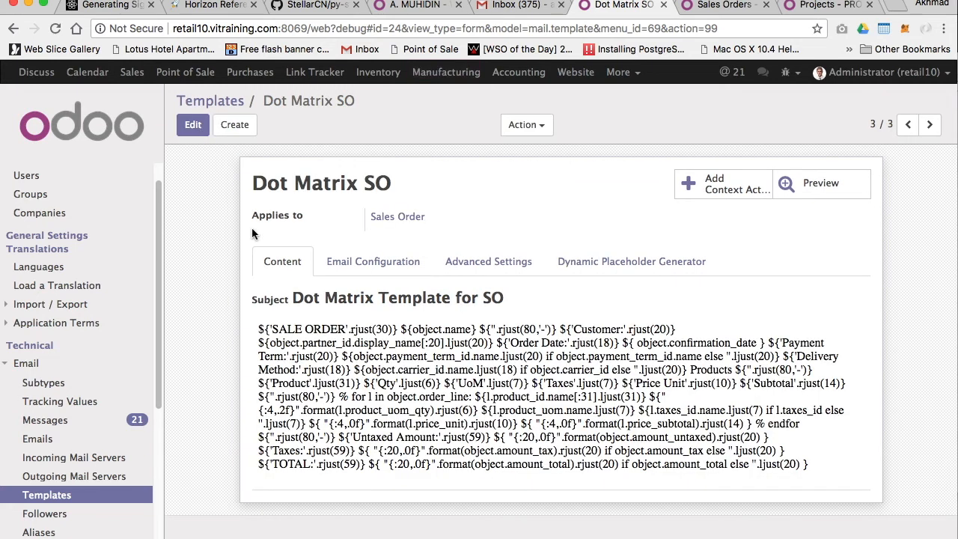
click(930, 124)
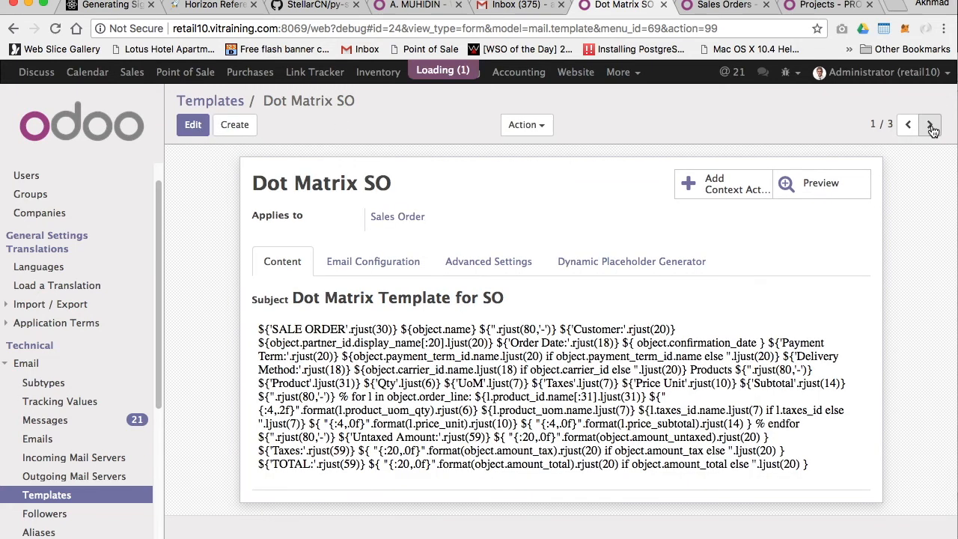
click(932, 124)
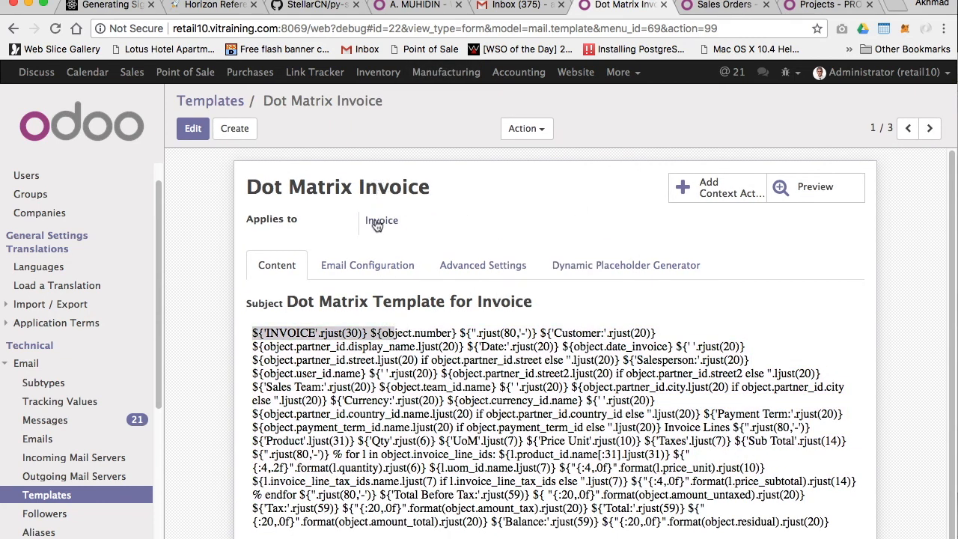
click(929, 128)
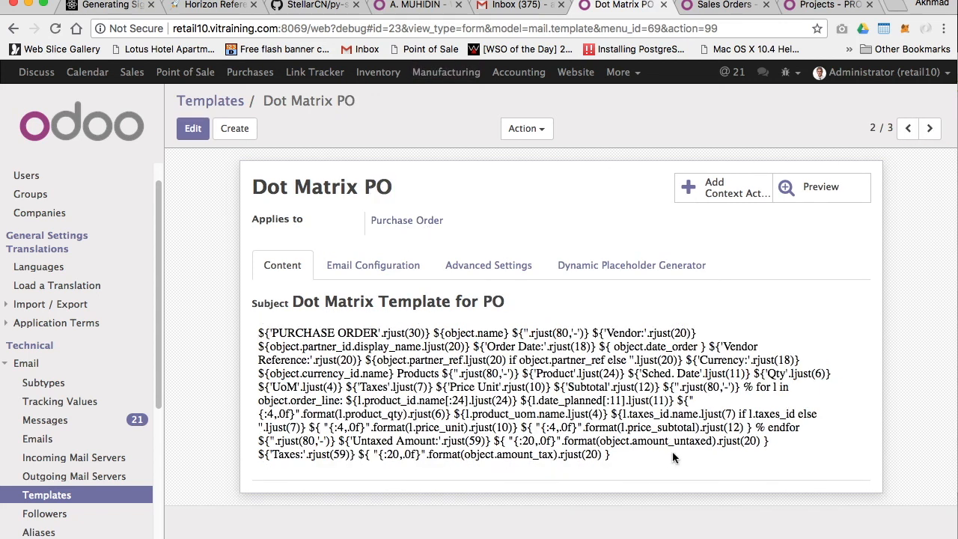
mouse_move(711, 500)
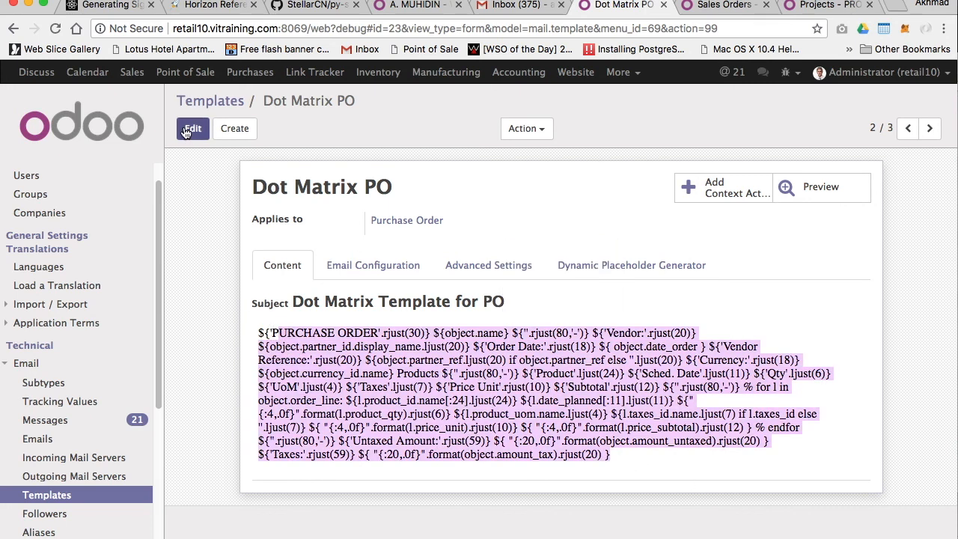
click(191, 128)
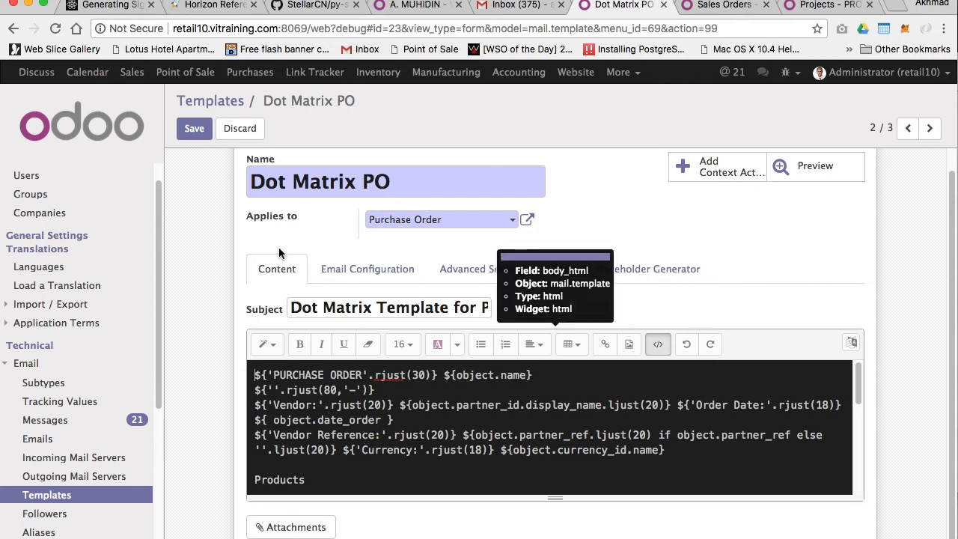
click(194, 128)
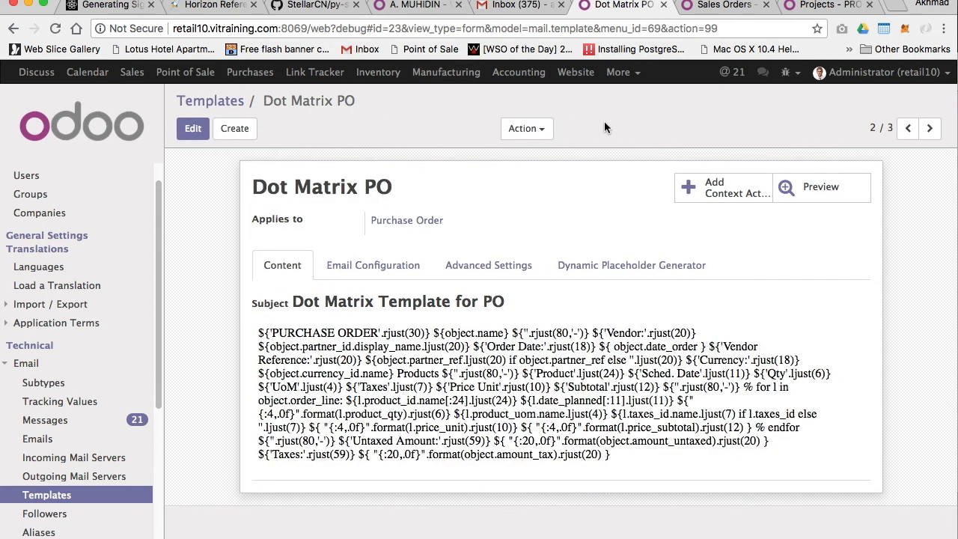
mouse_move(473, 205)
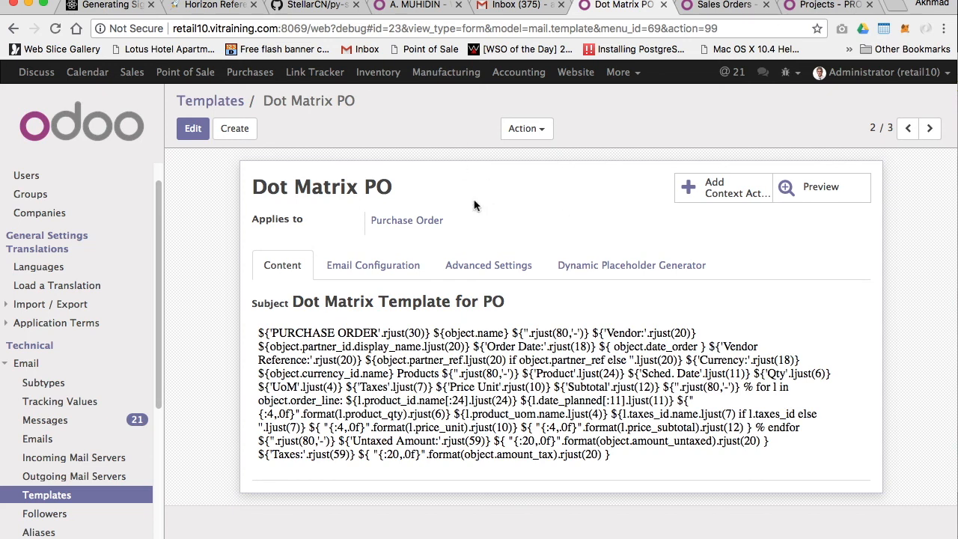